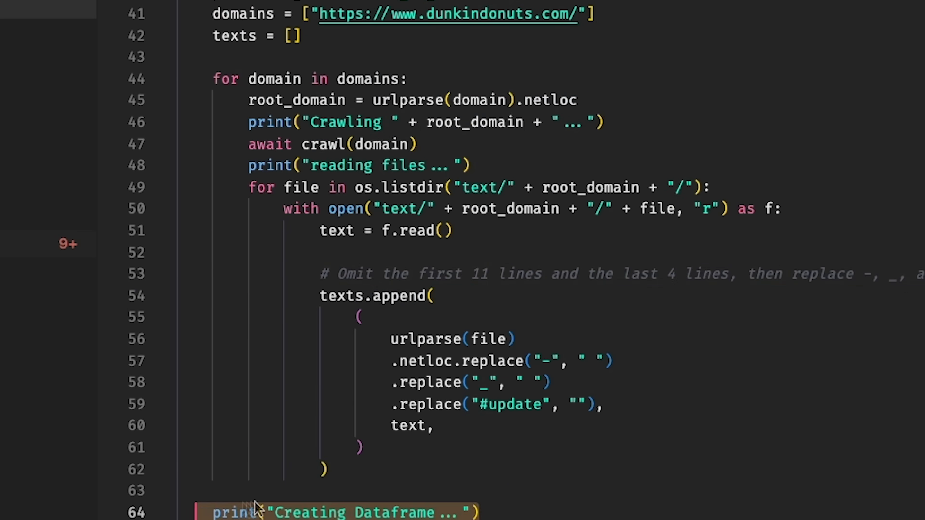
# - Start the coffee-shop delivery idea 'Daddy Lew's Coffee Sh' in the running app's idea field
pyautogui.scroll(-3)
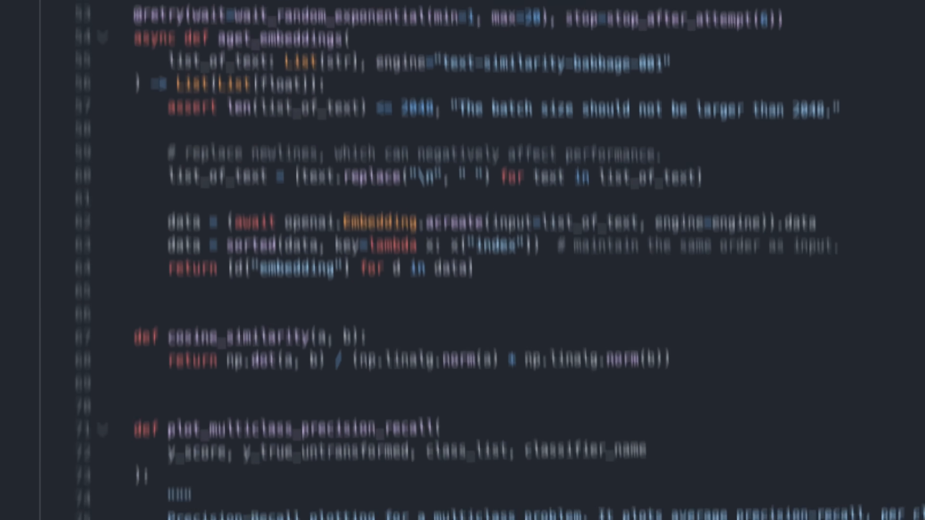
pyautogui.scroll(-3)
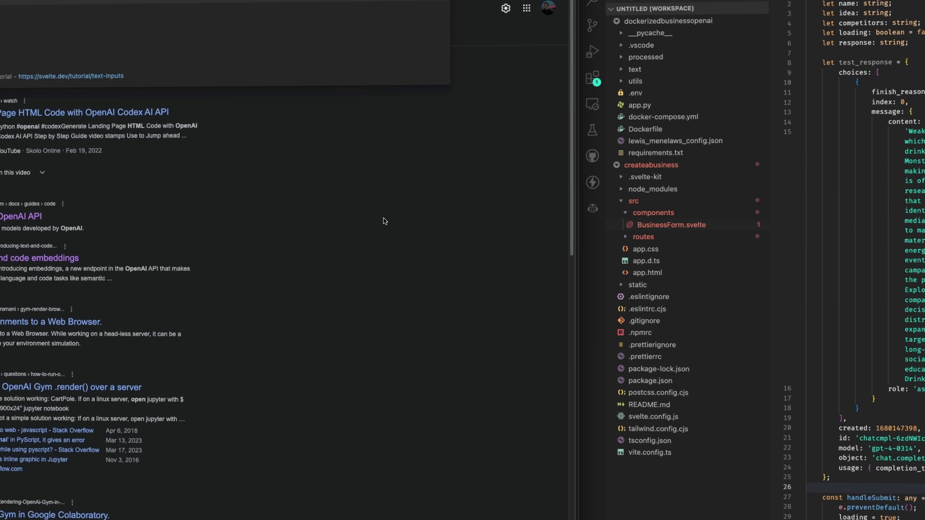
pyautogui.write("Daddy Lew's Coffee Sh")
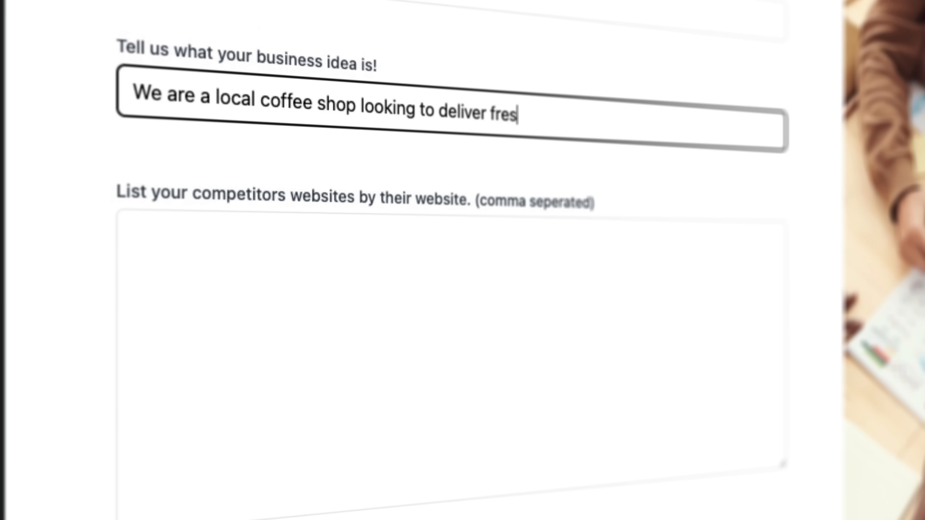
# - Enter the competitor website dunkindonuts in the competitors box
pyautogui.write('dunkindonuts.')
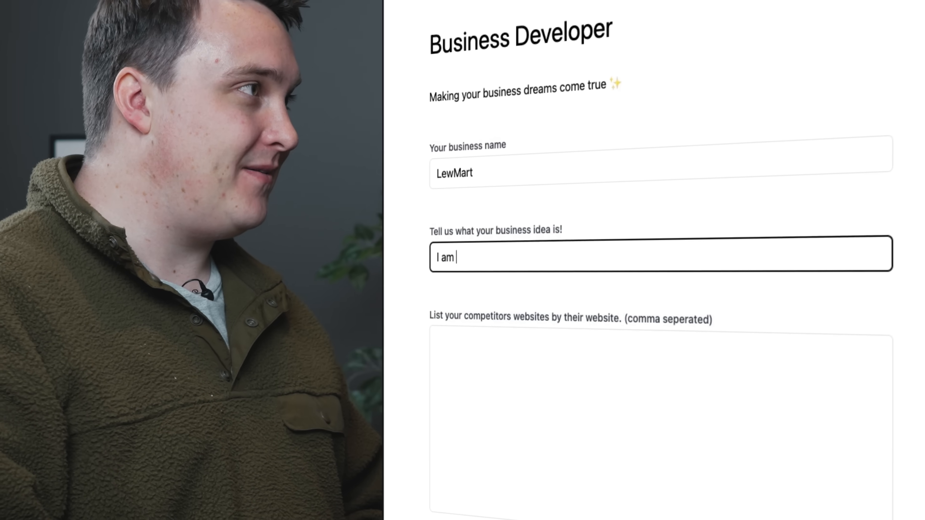
pyautogui.write('looking to build a corporate su')
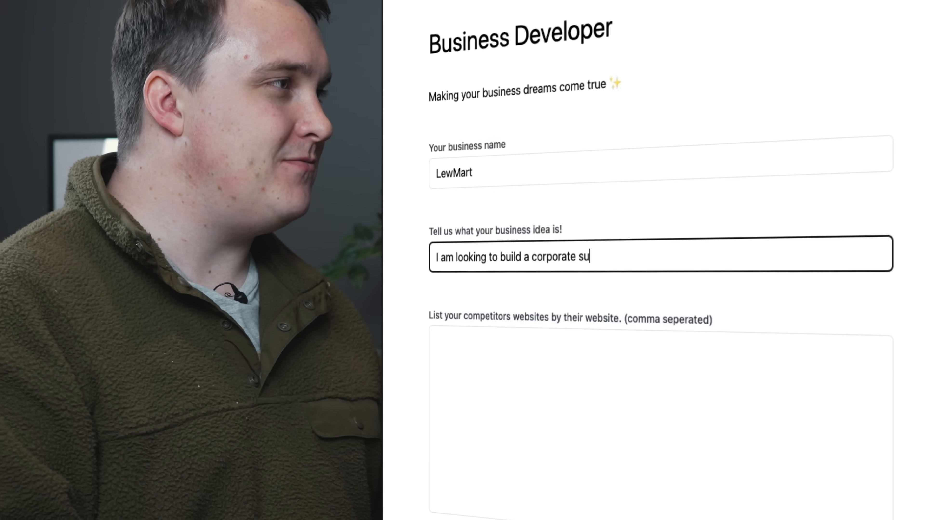
pyautogui.write('https')
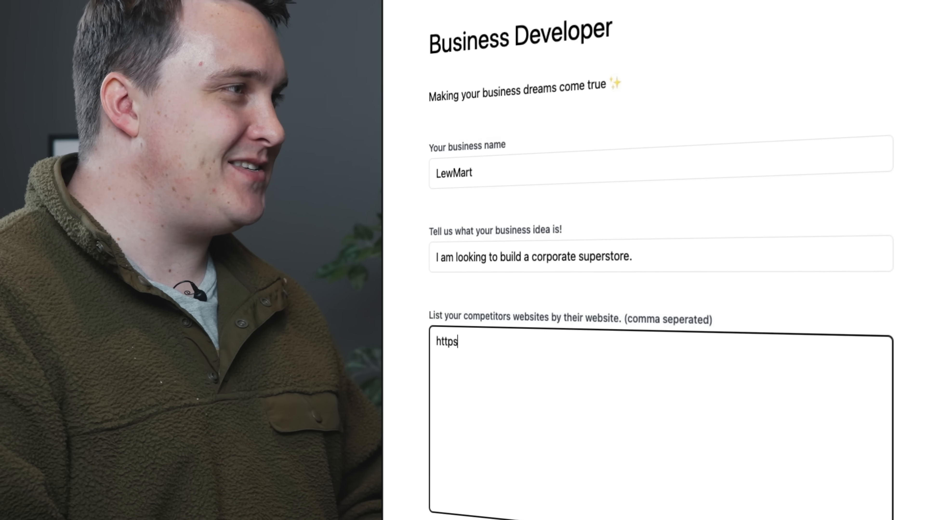
pyautogui.write('://walmart.com')
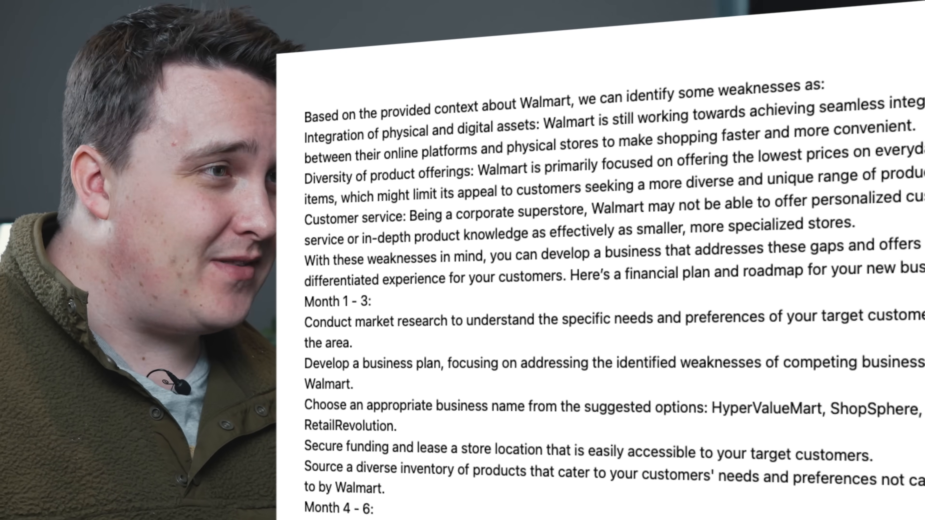
# - Scroll through Walmart's generated weaknesses and the month-by-month roadmap
pyautogui.scroll(-3)
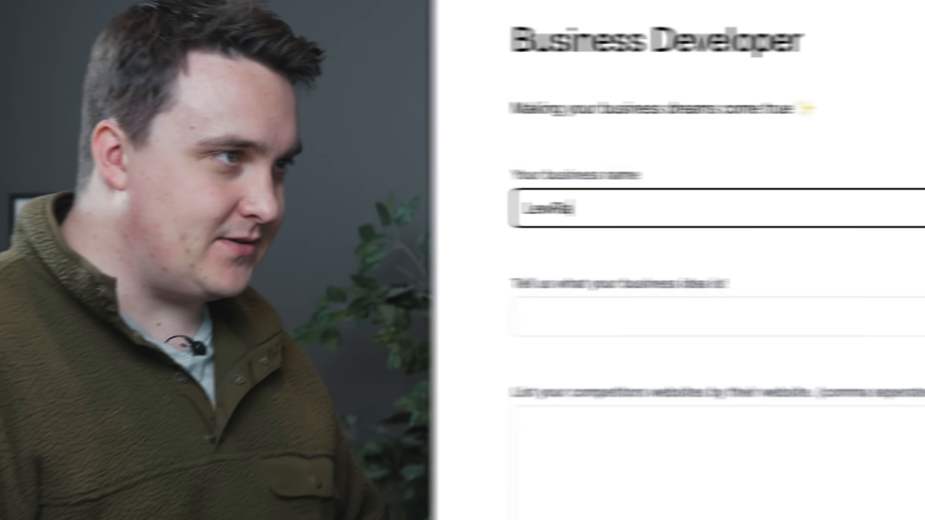
pyautogui.write('An energy drink for programmers to improve co')
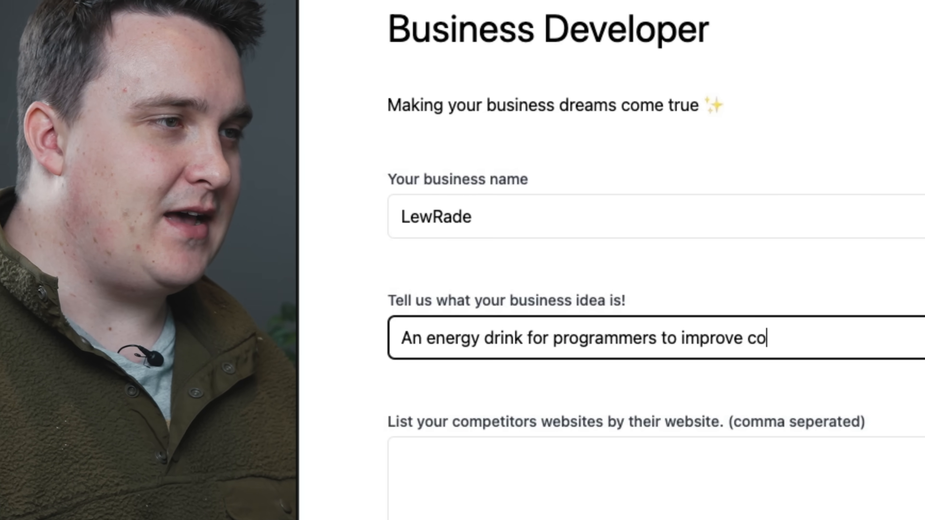
pyautogui.press('backspace')
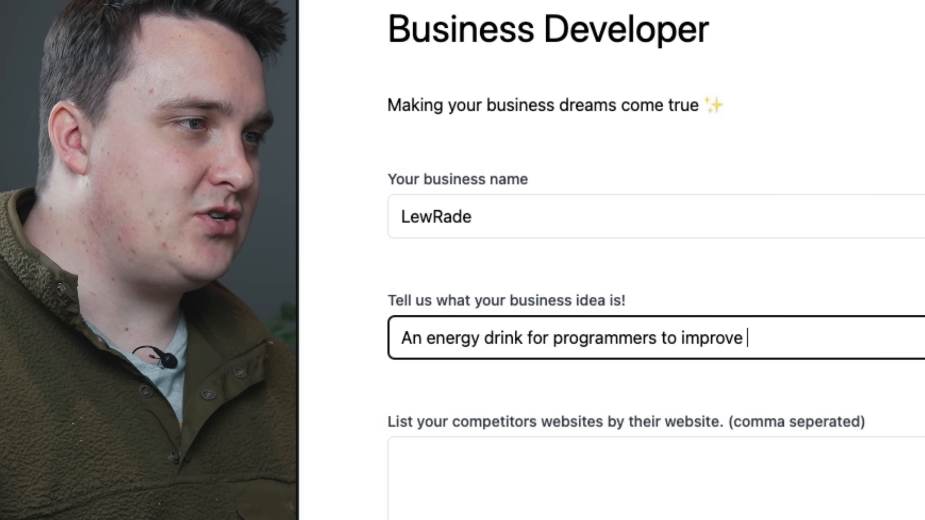